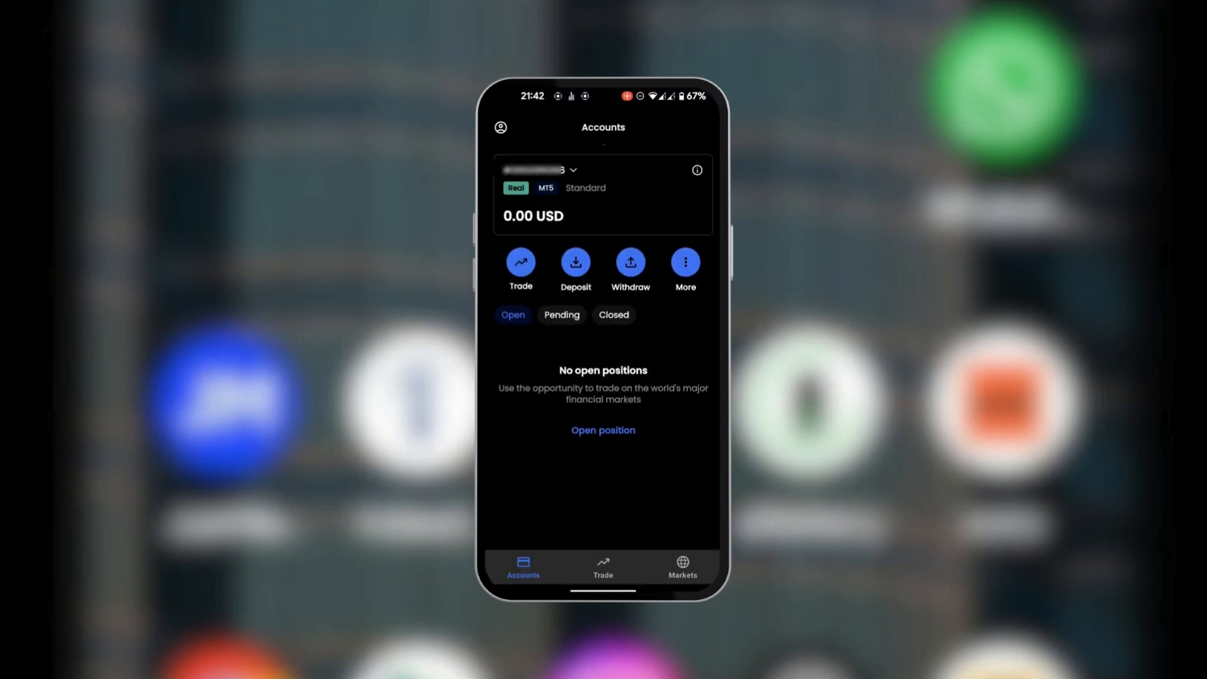
- Start a deposit into the MT5 Standard trading account from the Accounts screen
left_click(575, 262)
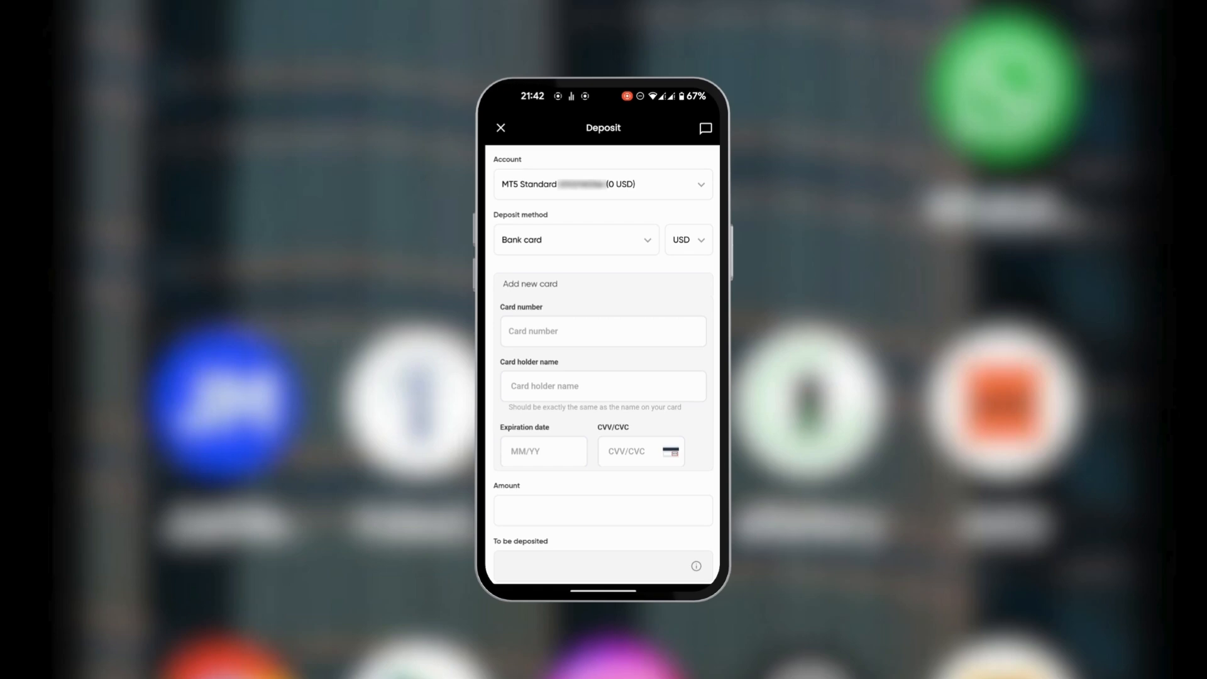
left_click(574, 239)
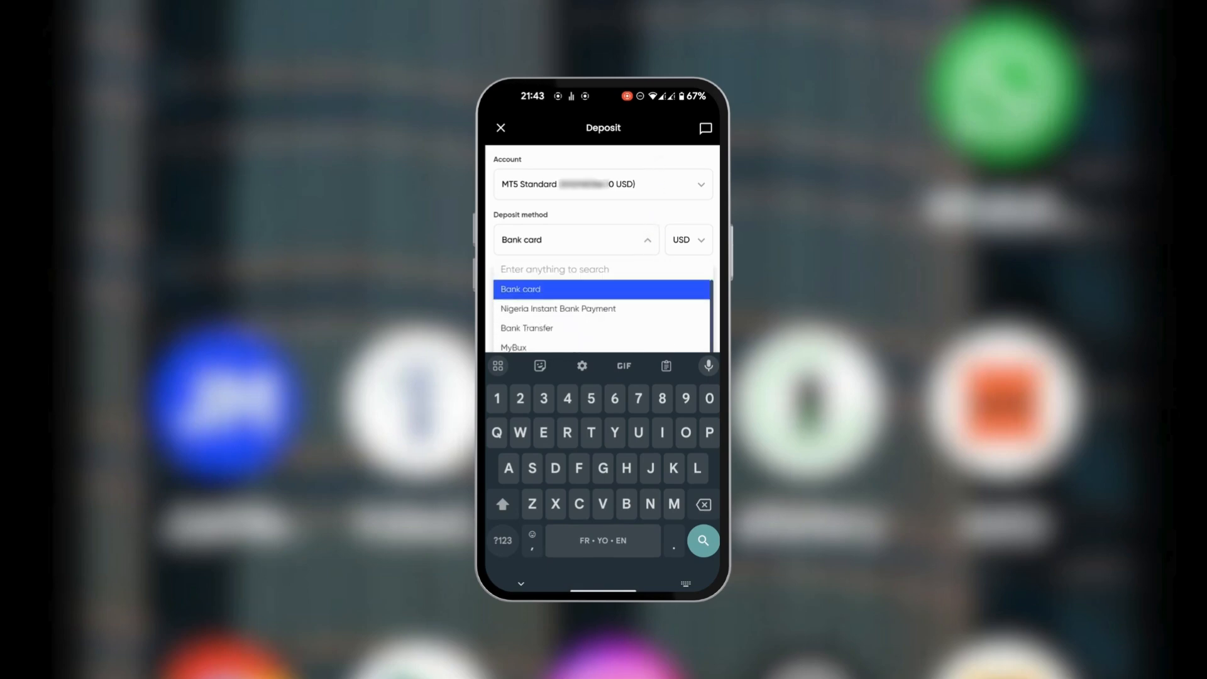
left_click(521, 289)
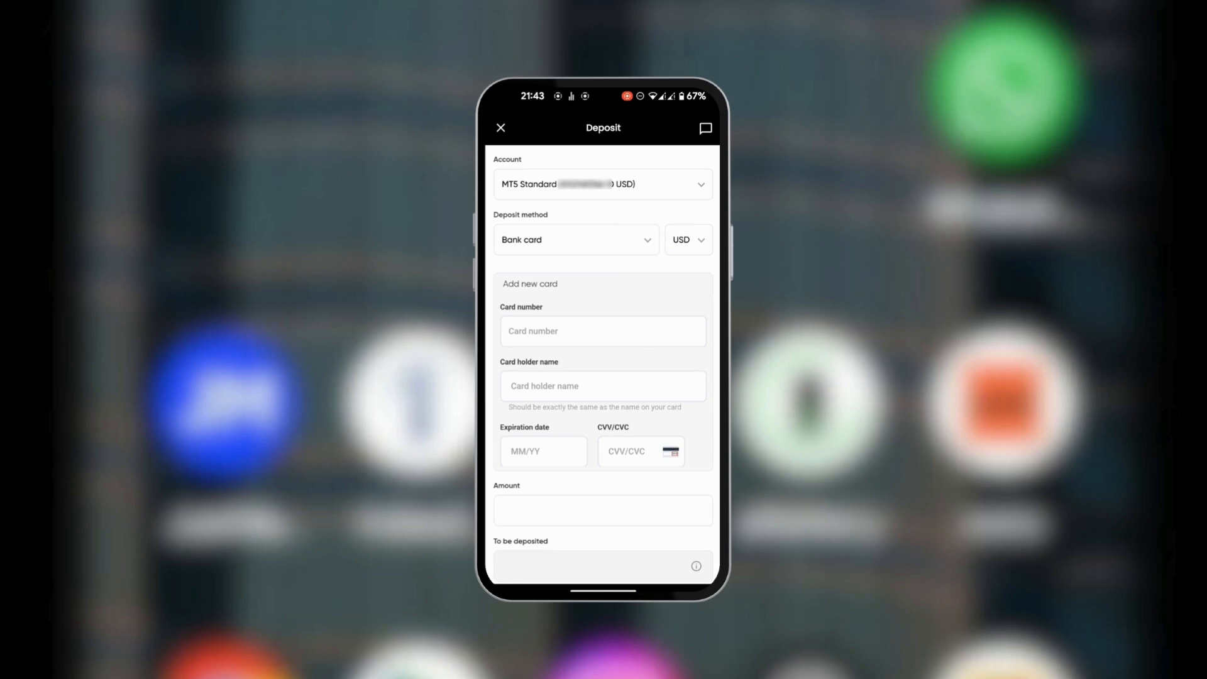
scroll("down", 3)
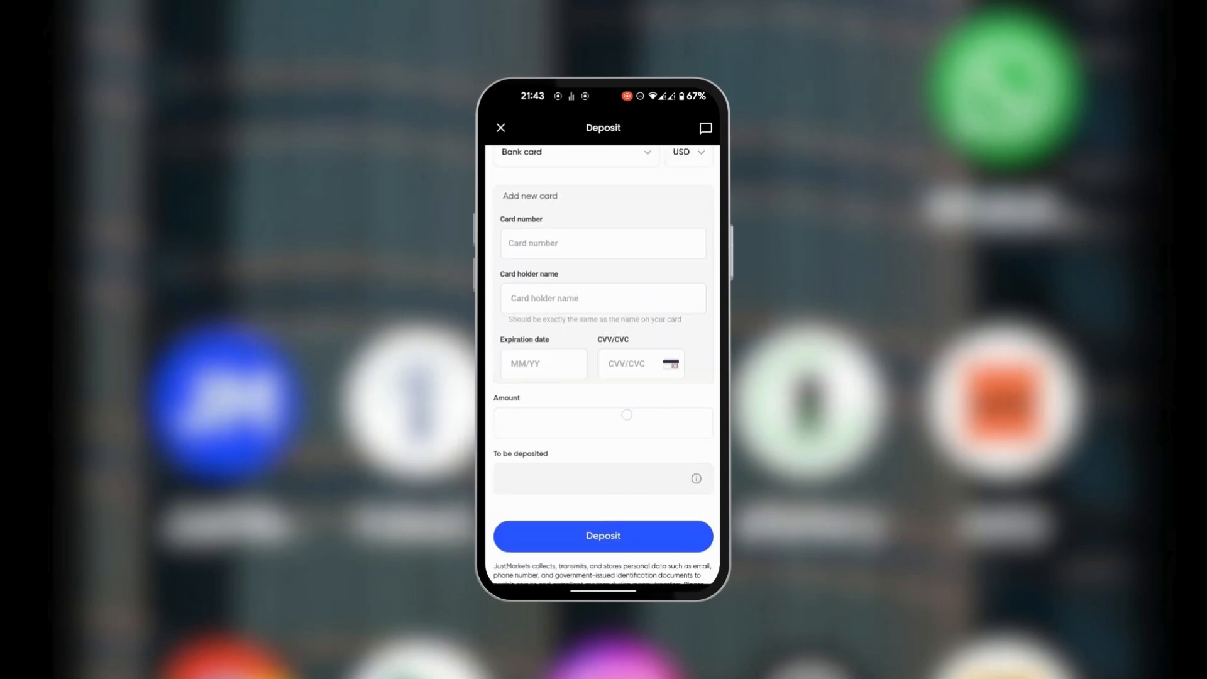
scroll("down", 3)
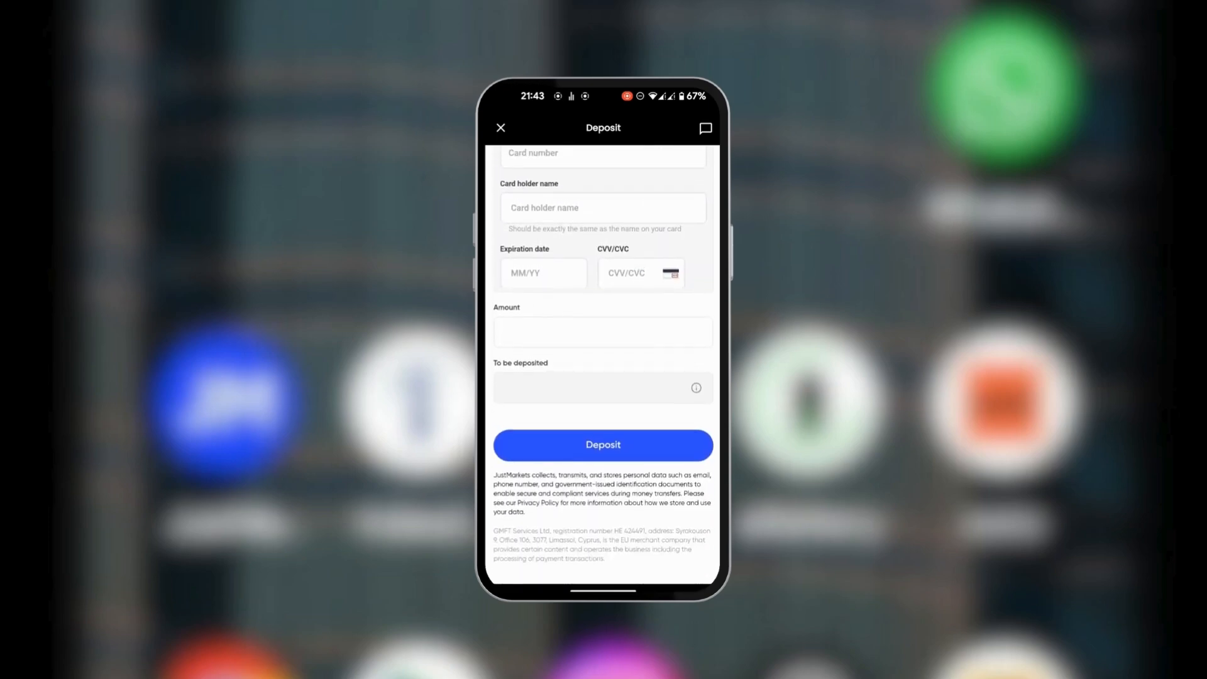
left_click(602, 330)
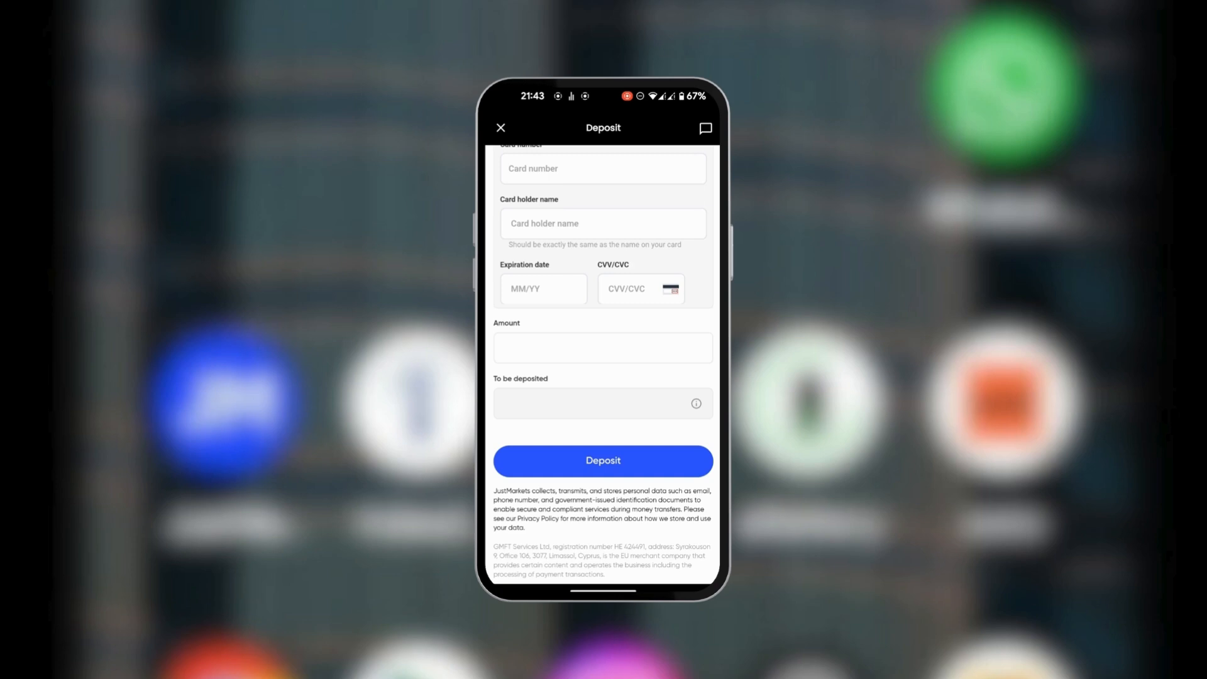
scroll("down", 3)
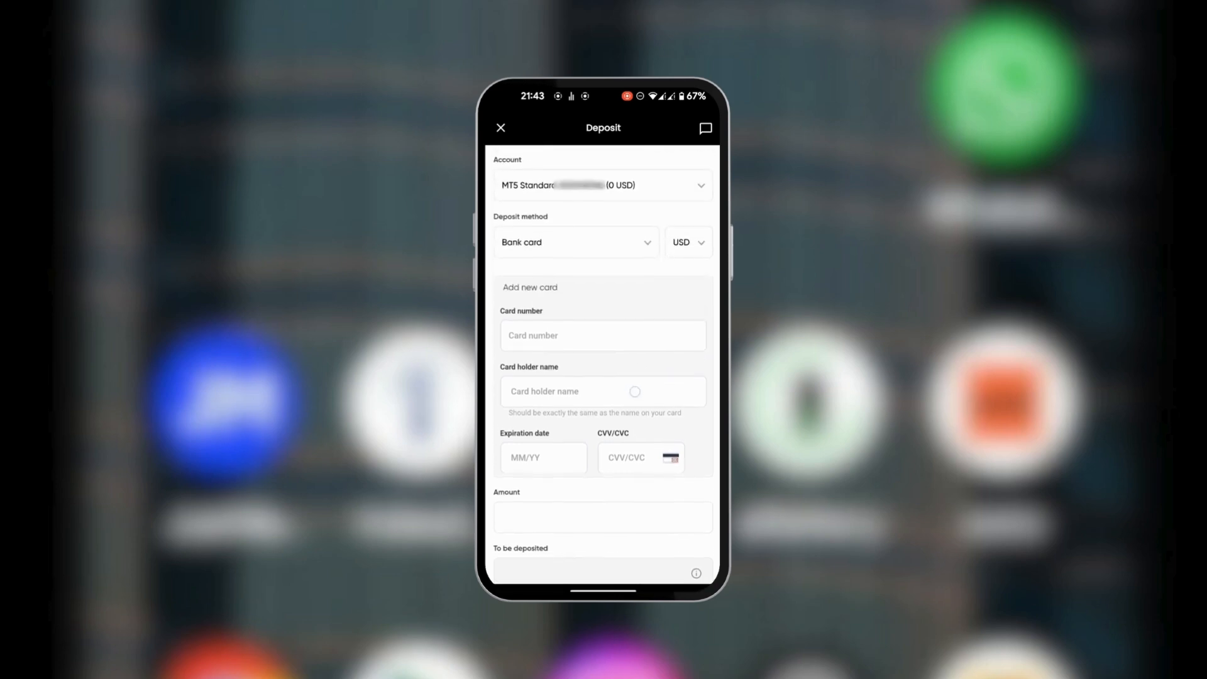
scroll("down", 3)
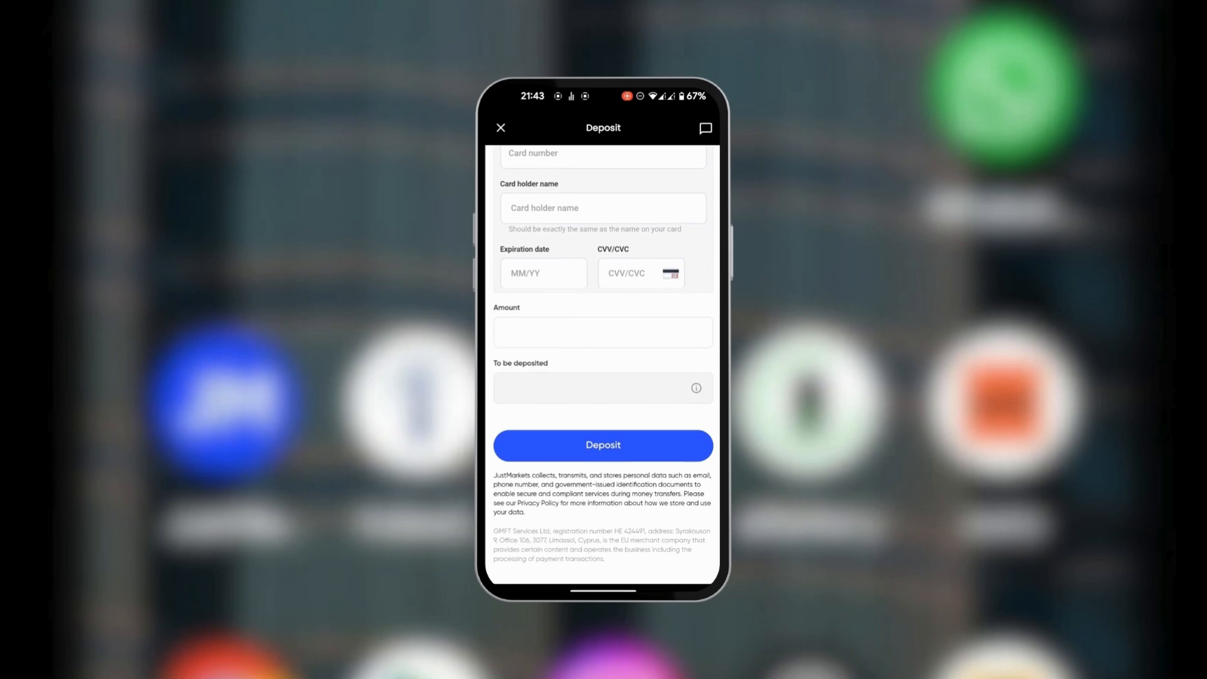